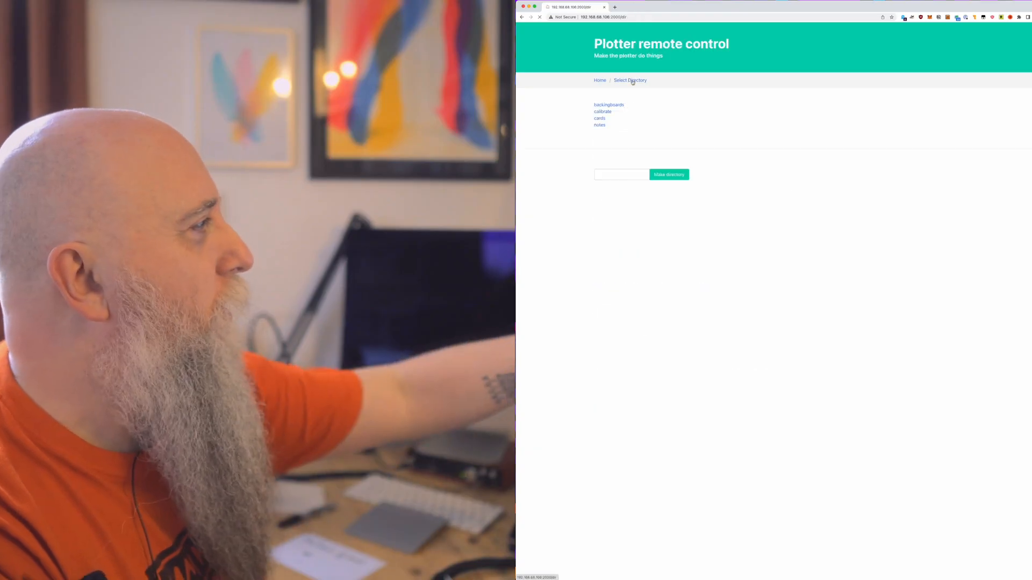
- Browse the backingboards folder, return to the folder list, and view the calibrate folder's calibration SVGs
{"action": "left_click", "coordinate": [609, 104]}
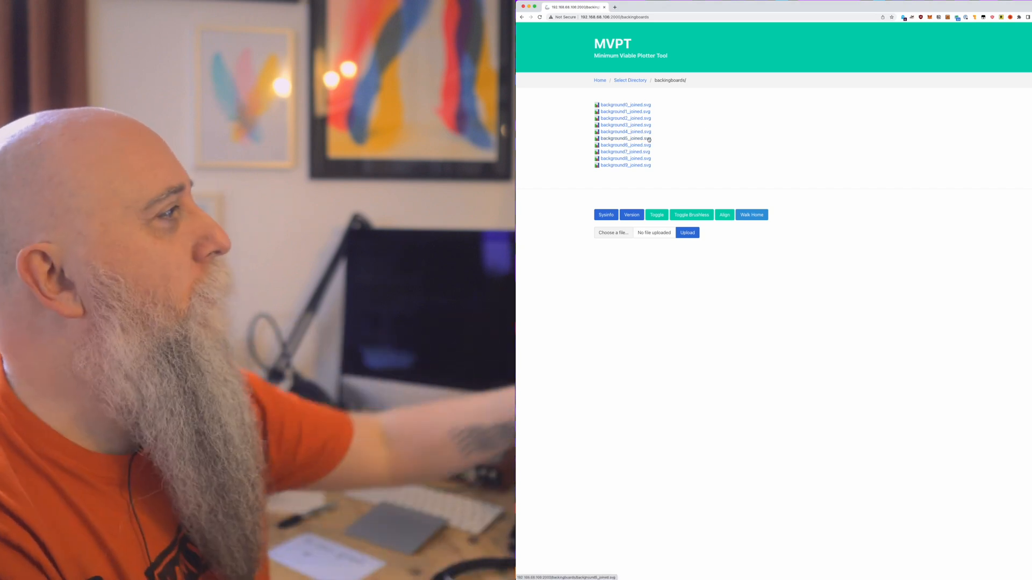
{"action": "left_click", "coordinate": [630, 80]}
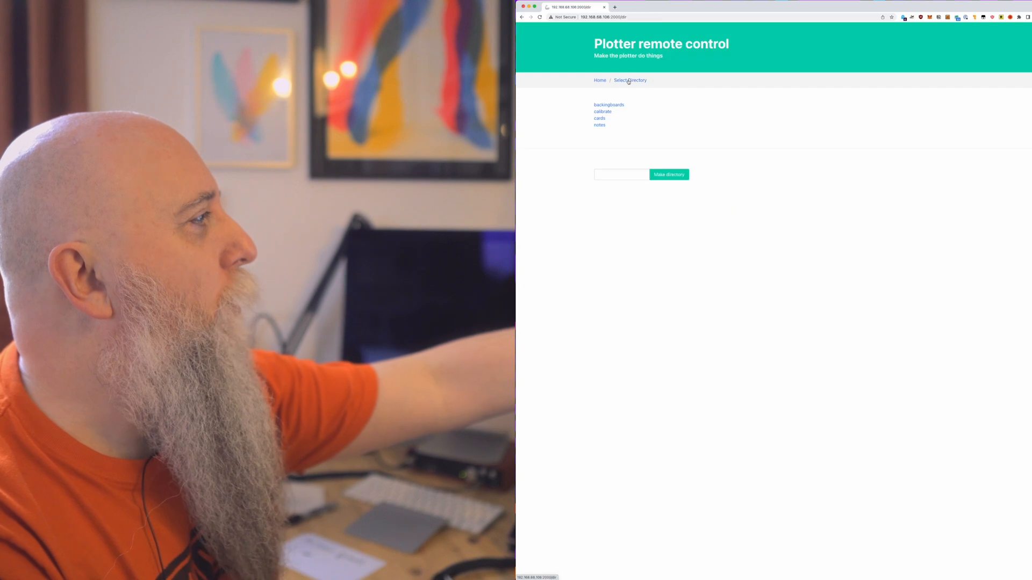
{"action": "left_click", "coordinate": [602, 111]}
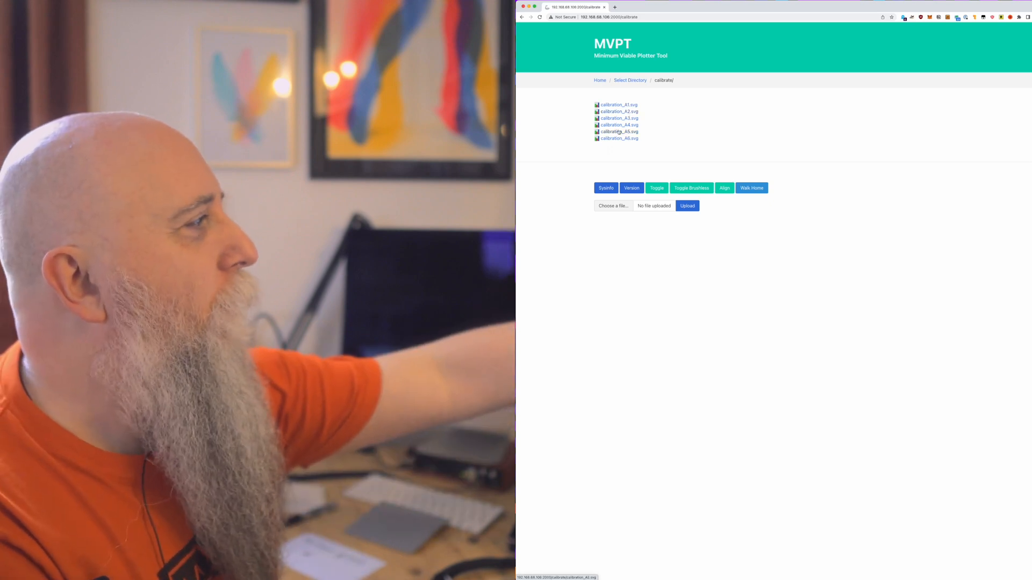
{"action": "left_click", "coordinate": [620, 139]}
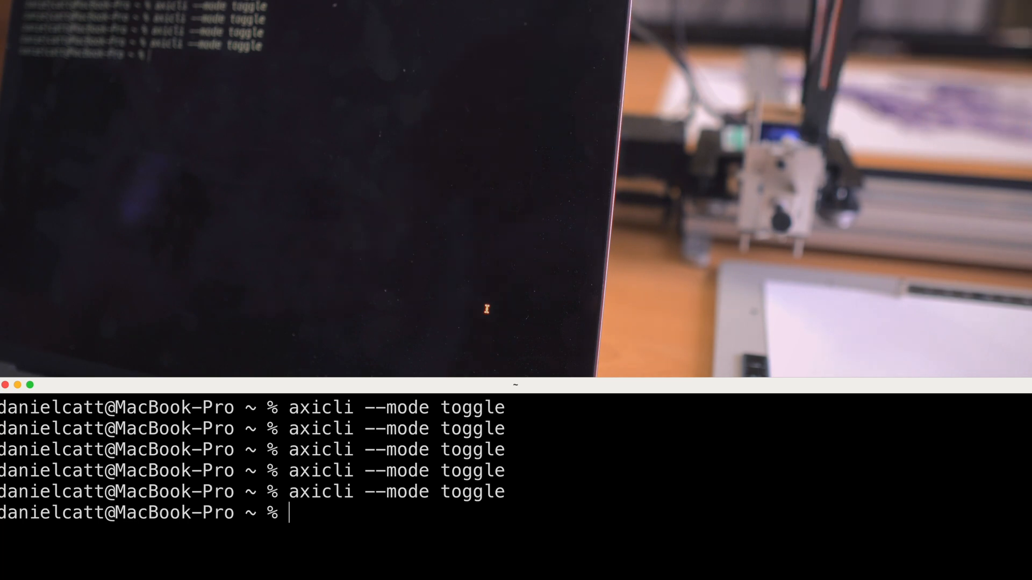
- Toggle the AxiDraw pen with axicli --mode toggle, then enter axicli --mode align
{"action": "type", "text": "axicli"}
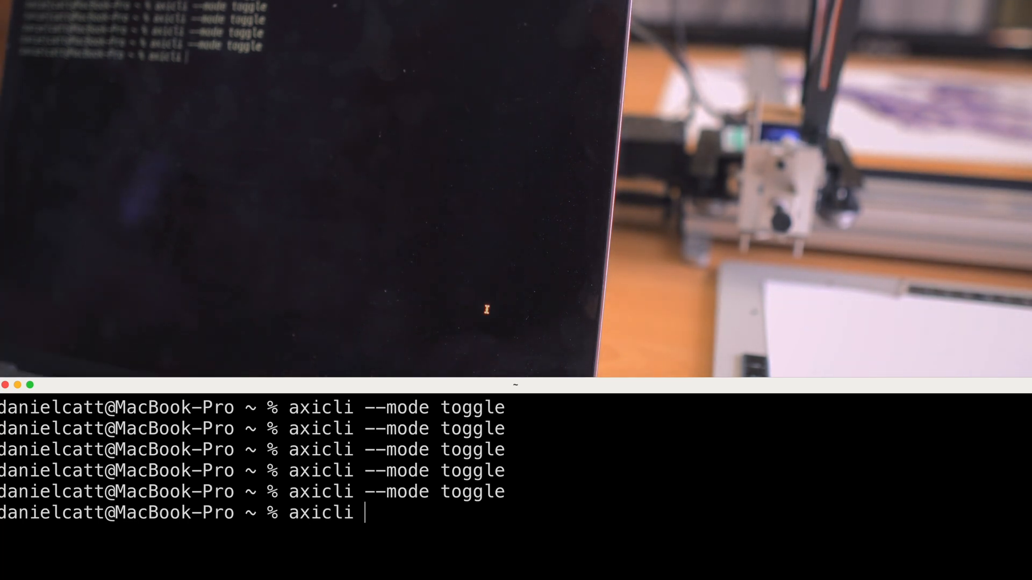
{"action": "type", "text": "--mode toggle"}
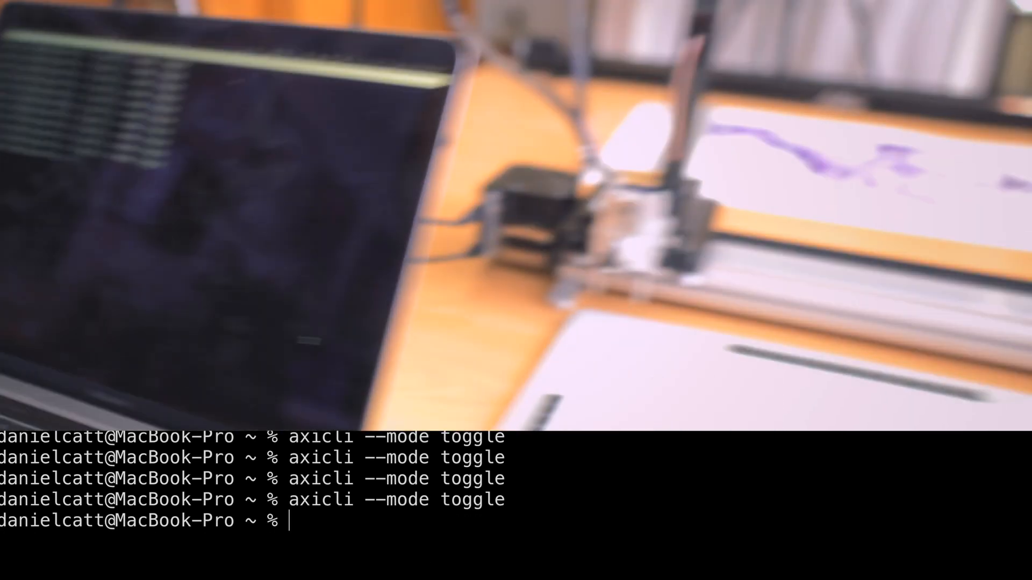
{"action": "type", "text": "axicli --mode align"}
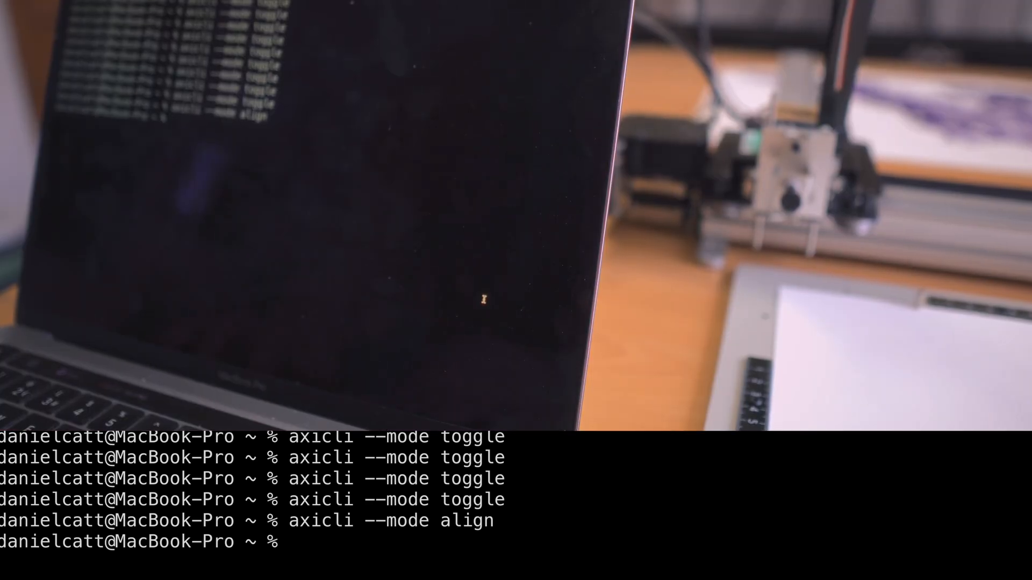
- Start plotting design.svg from the command line with axicli design.svg
{"action": "type", "text": "axicli"}
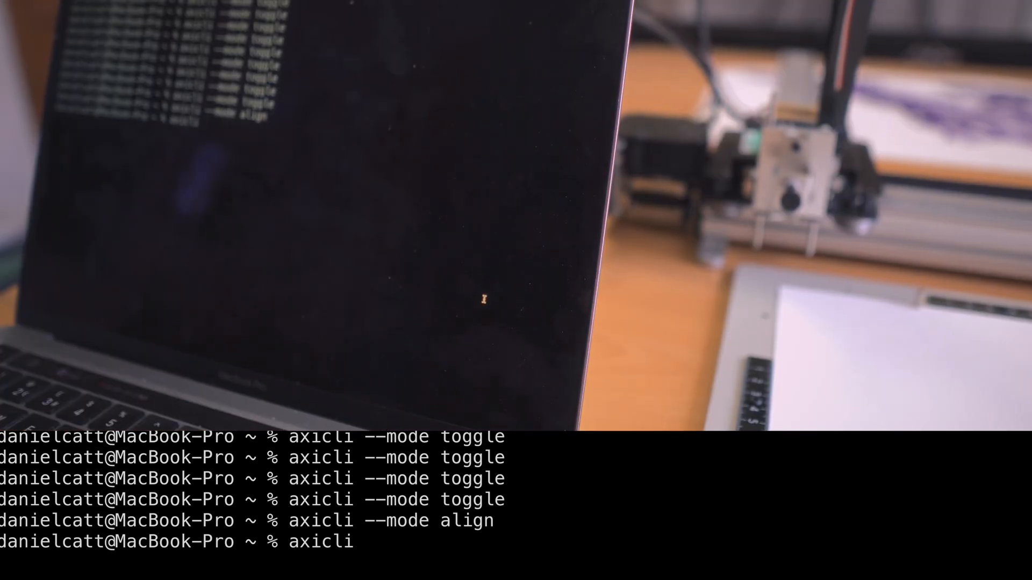
{"action": "type", "text": "design.svg"}
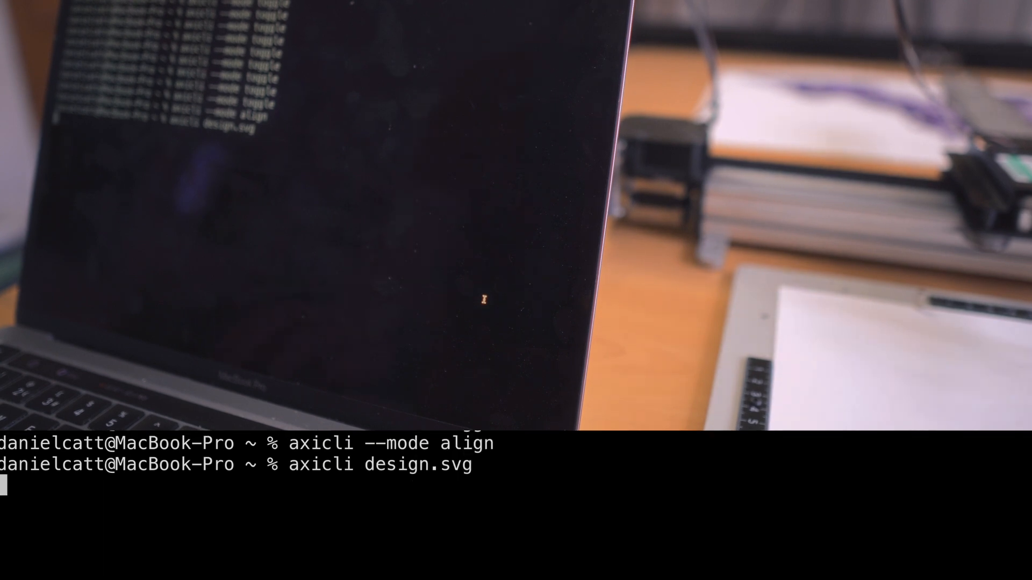
- Halt the design.svg plot with Ctrl+C, rerun align mode, and re-enter axicli design.svg
{"action": "key", "text": "ctrl+c"}
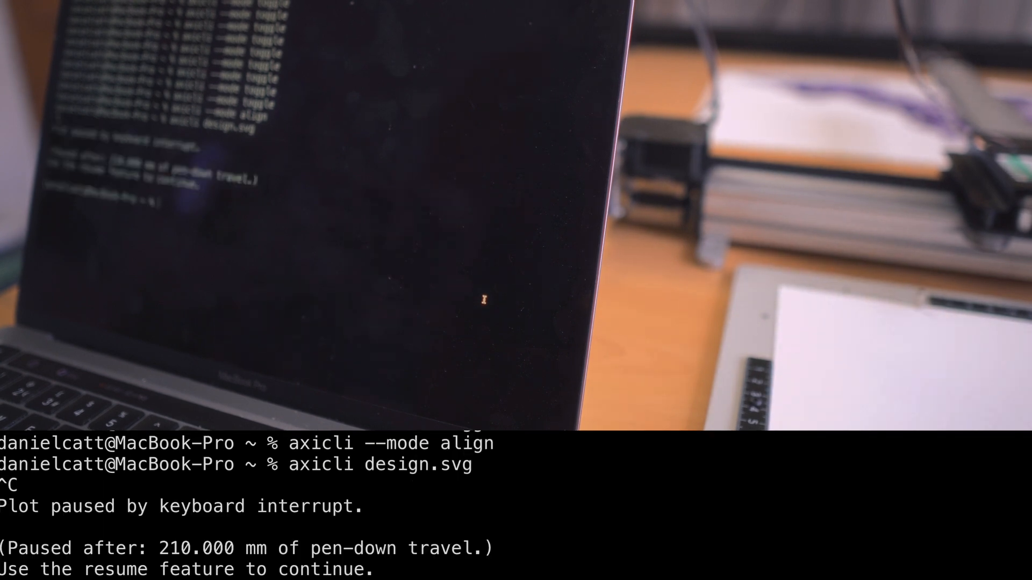
{"action": "type", "text": "axicli --mode align"}
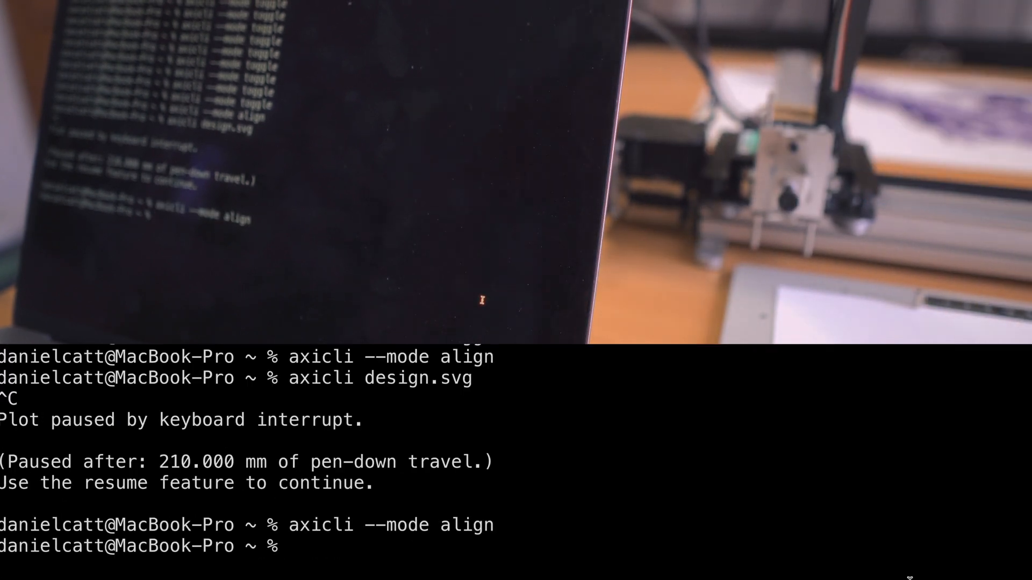
{"action": "type", "text": "axicli design.svg"}
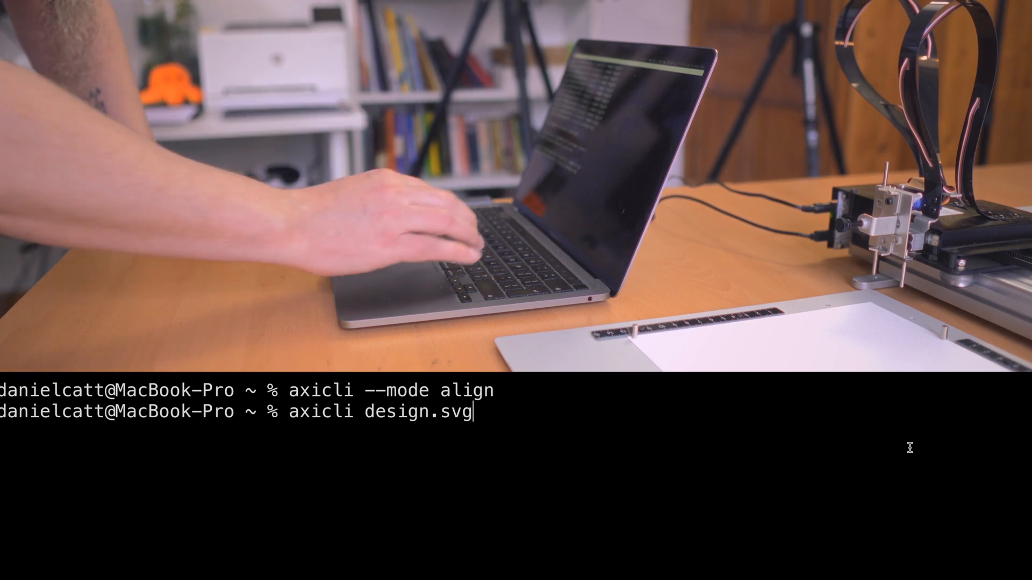
- Run axicli design.svg --preview --report_time for a 27-second estimate, then add a -s 10 speed option
{"action": "type", "text": "--prev"}
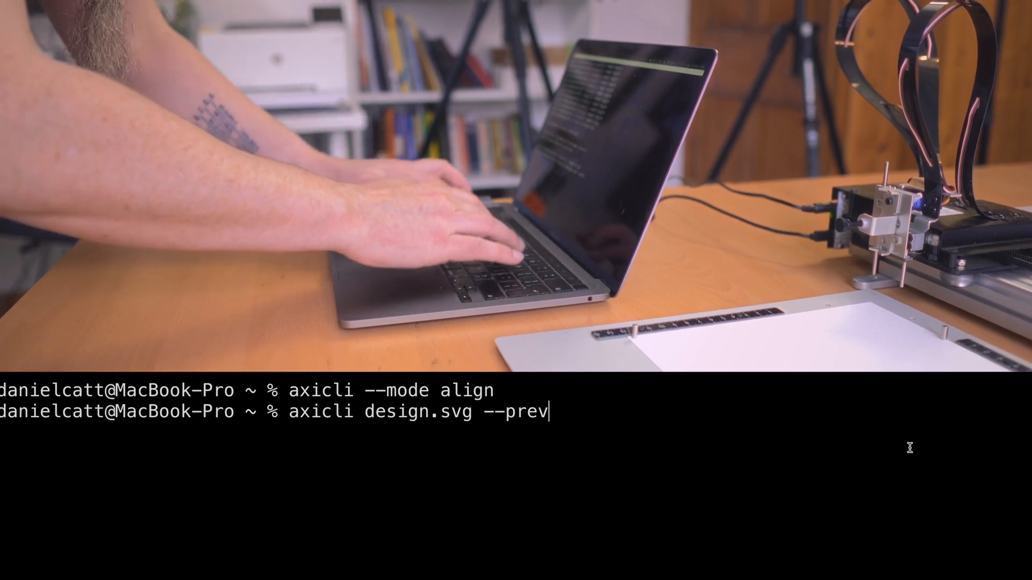
{"action": "type", "text": "iew --repor"}
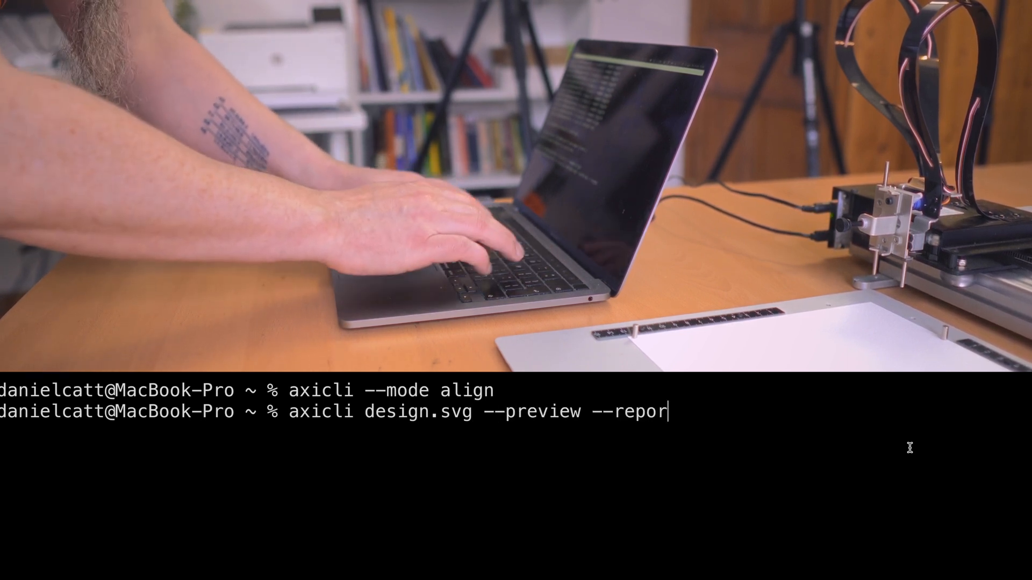
{"action": "key", "text": "Enter"}
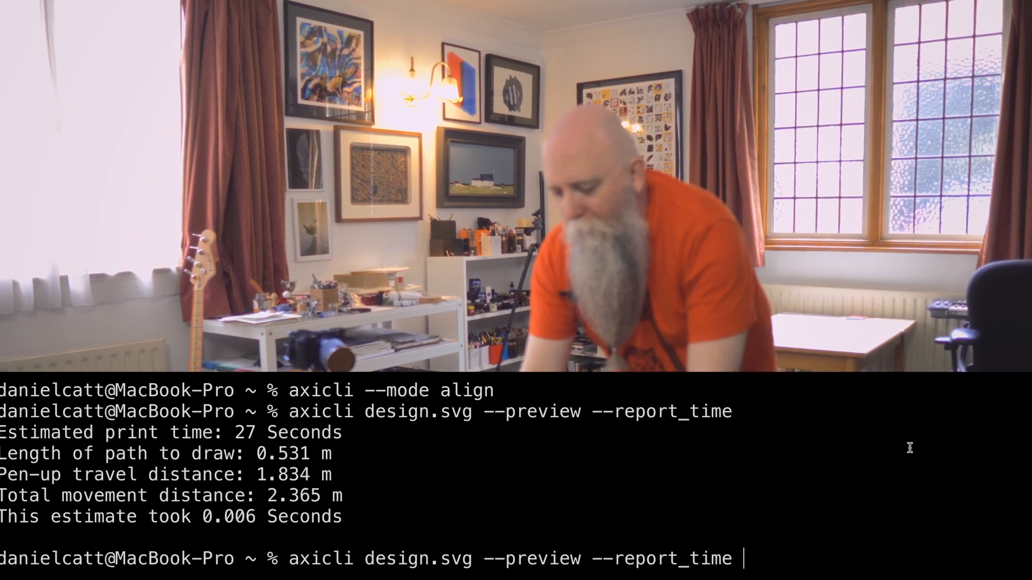
{"action": "type", "text": "-s 10"}
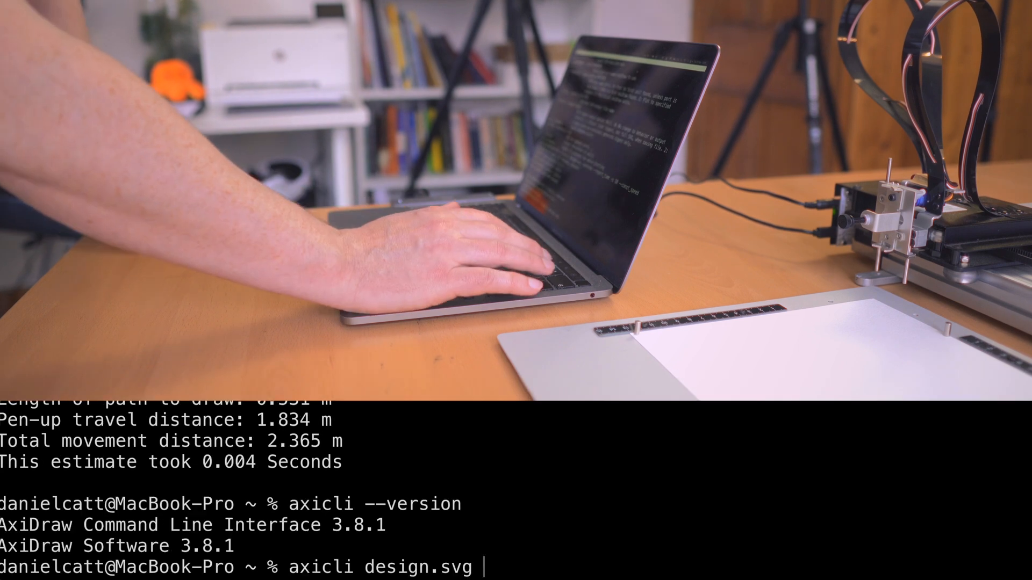
- Plot design.svg with -s 20 --const_speed --progress until it reports complete
{"action": "type", "text": "-s 20"}
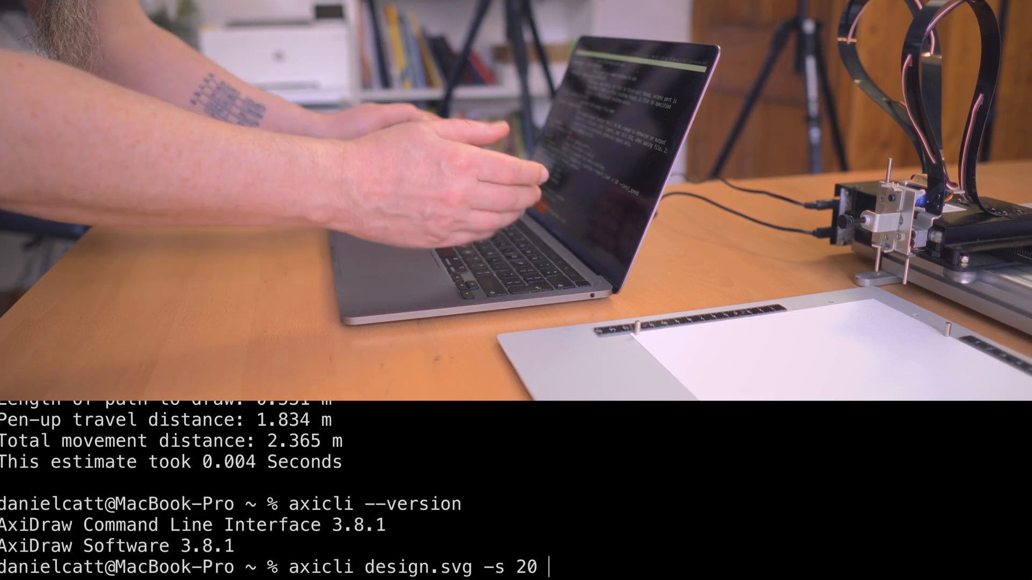
{"action": "type", "text": "--const_"}
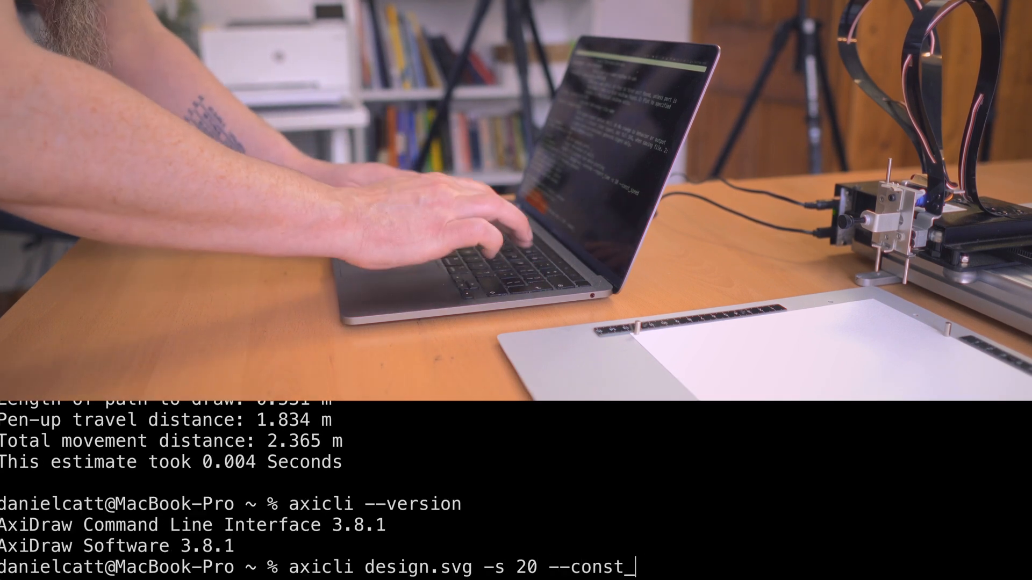
{"action": "type", "text": "speed --pro"}
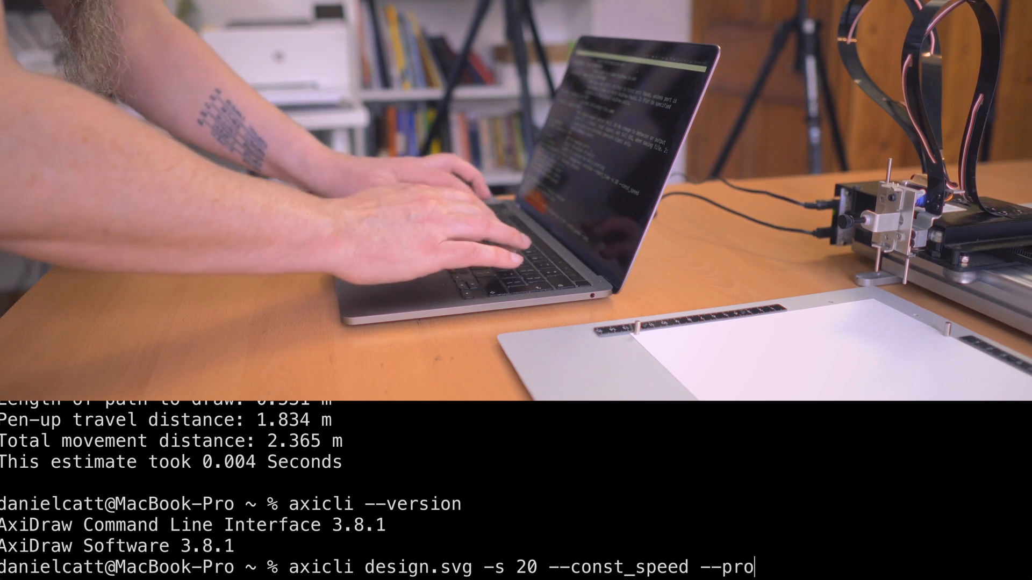
{"action": "type", "text": "gress"}
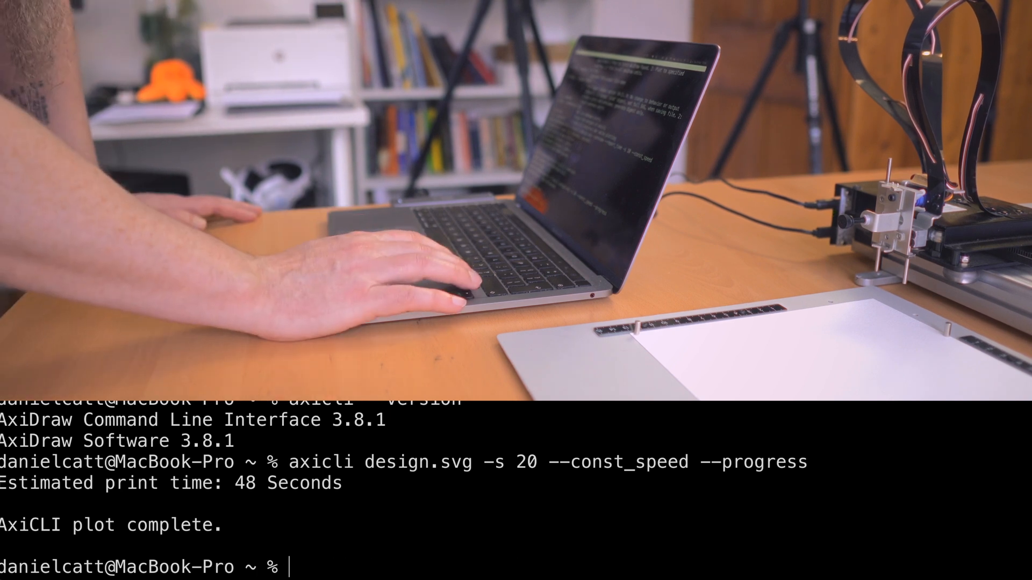
- Add --webhook and --webhook_url with a .com/endpoint URL to the speed-20 design.svg command
{"action": "type", "text": "axicli design.svg -s 20 --const_speed --progress --"}
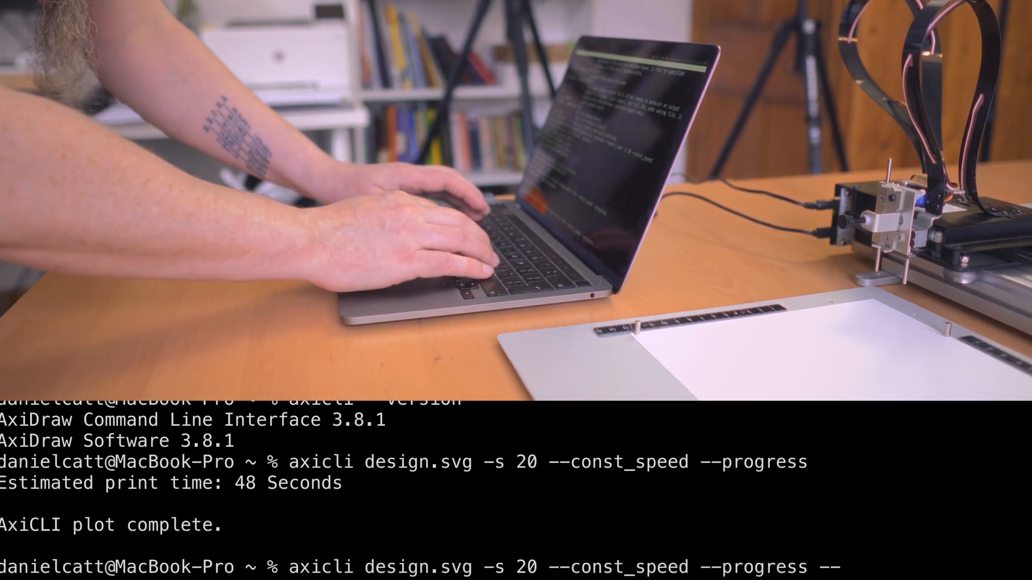
{"action": "type", "text": "webhook"}
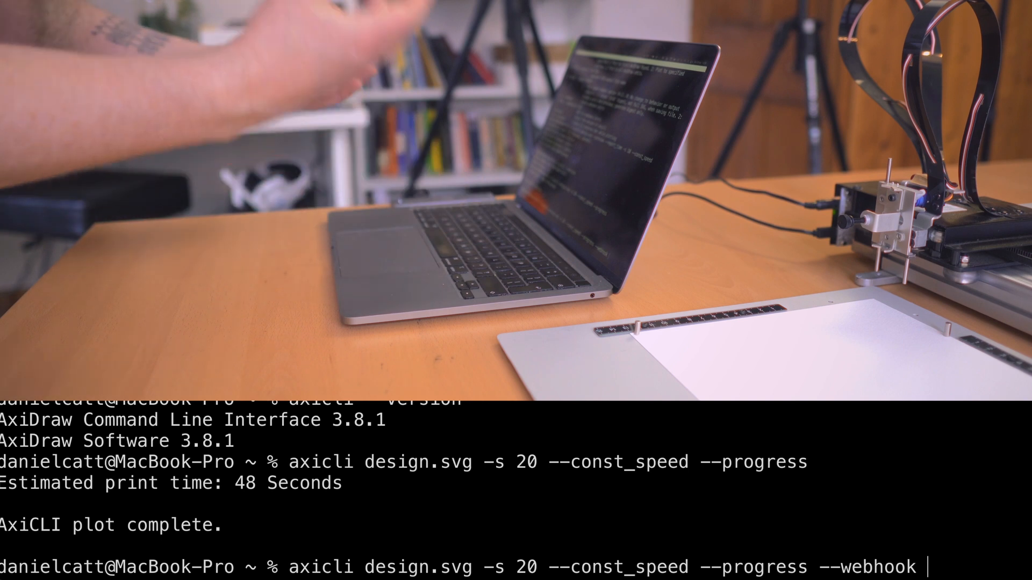
{"action": "type", "text": "--webhook_url https://sufhkufh."}
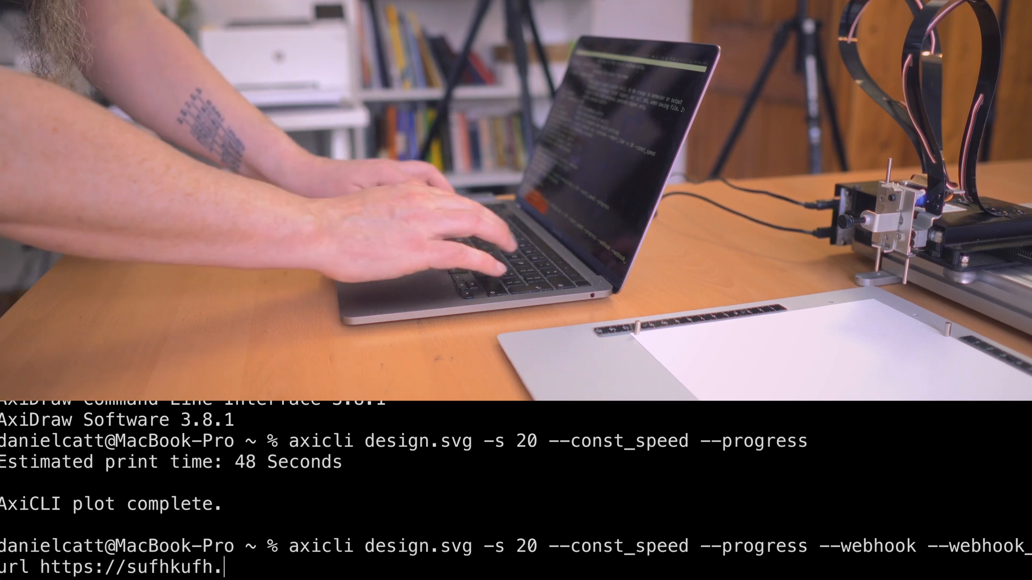
{"action": "type", "text": "com/endpoint"}
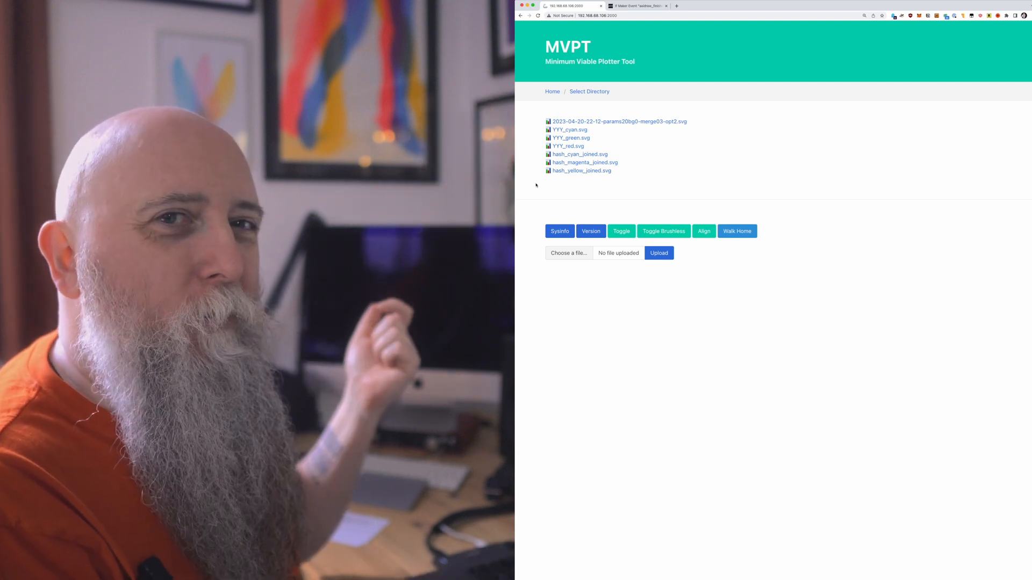
- Go to MVPT's Select Directory page listing the four plot folders
{"action": "left_click", "coordinate": [559, 231]}
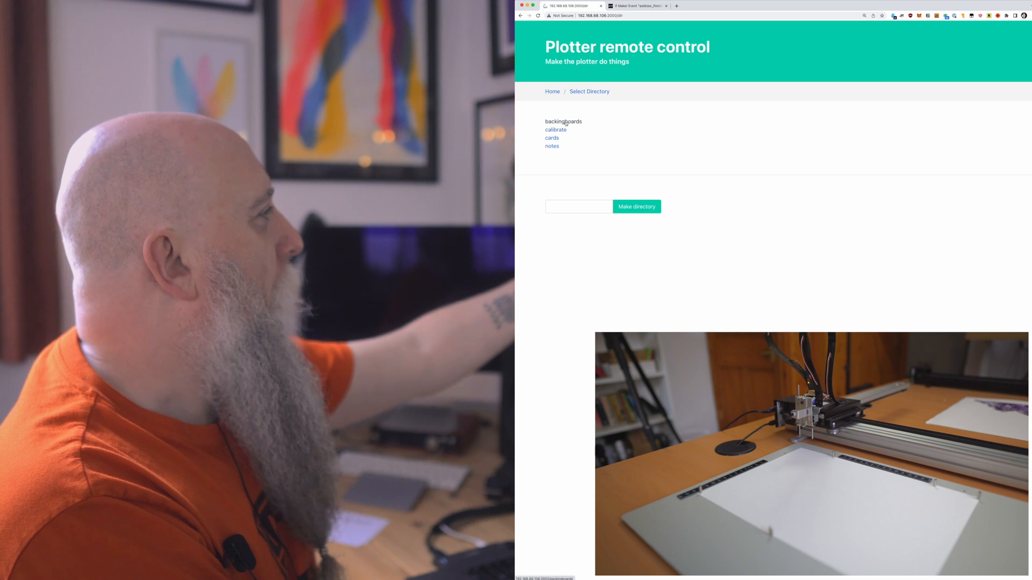
- Choose background2_joined.svg in backingboards and set Speed to 40 without constant speed
{"action": "left_click", "coordinate": [562, 122]}
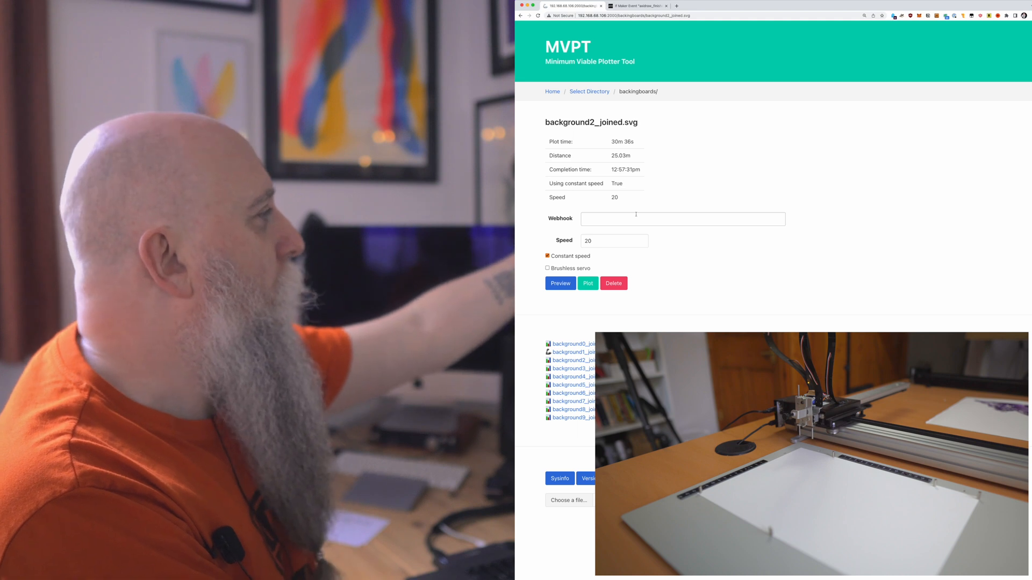
{"action": "left_click", "coordinate": [683, 218]}
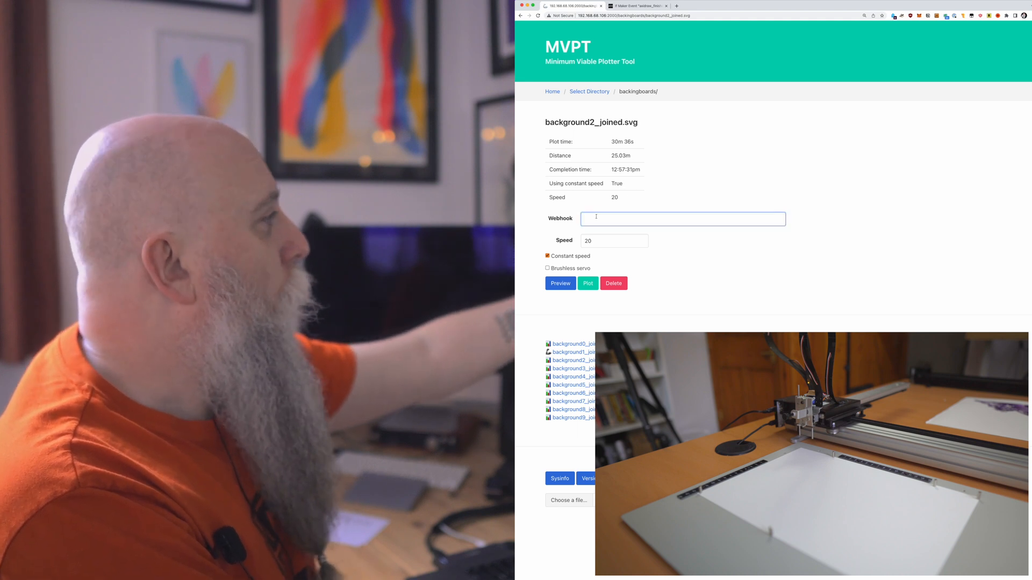
{"action": "left_click", "coordinate": [613, 240]}
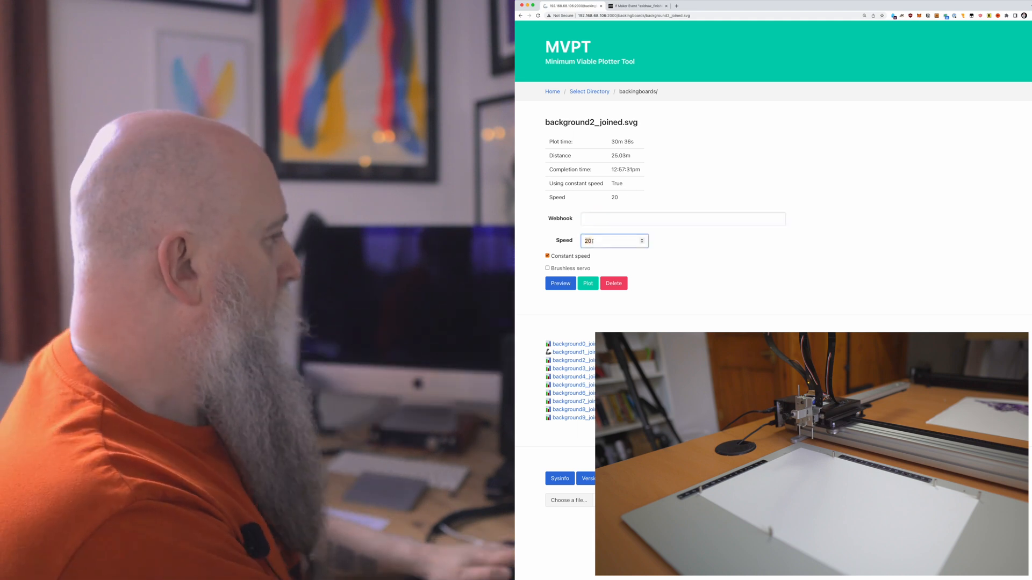
{"action": "type", "text": "40"}
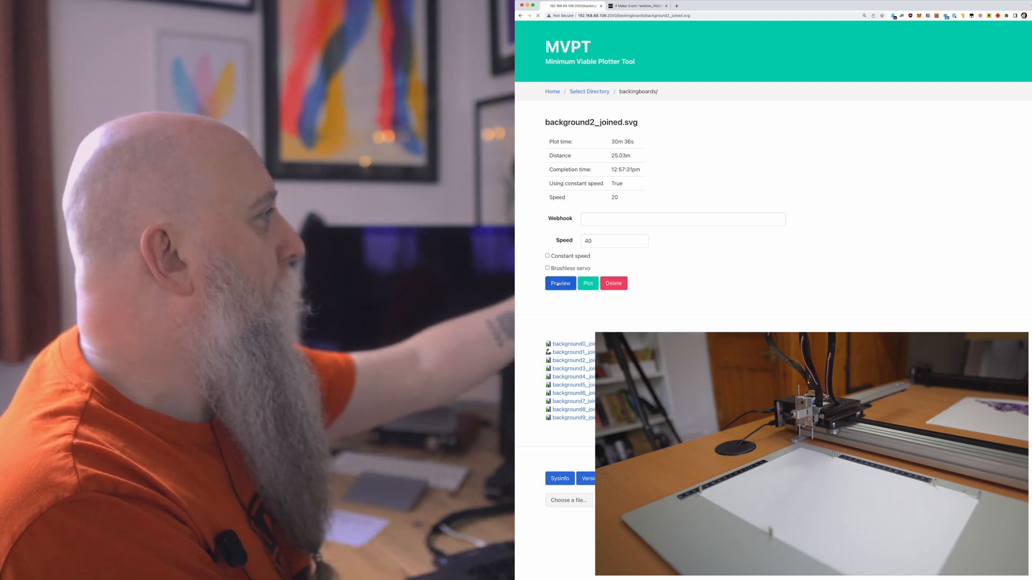
- Preview the estimated completion time, then start the background2_joined.svg plot
{"action": "left_click", "coordinate": [559, 283]}
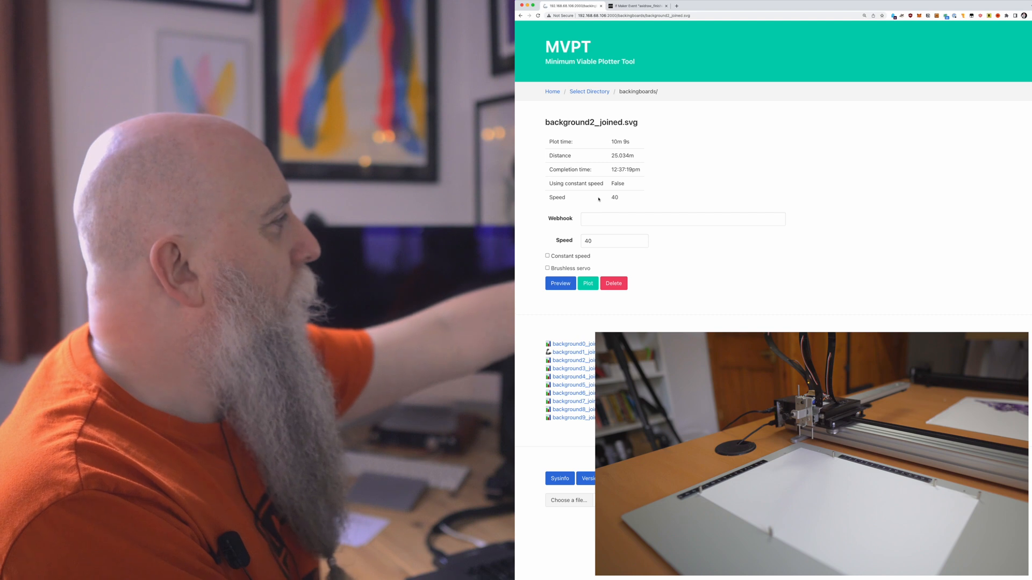
{"action": "double_click", "coordinate": [623, 169]}
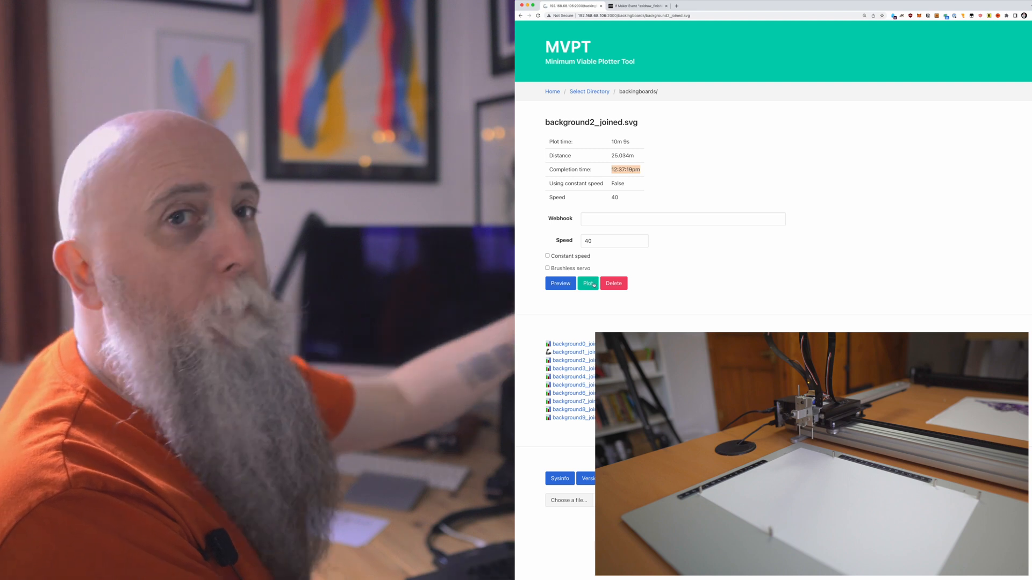
{"action": "left_click", "coordinate": [587, 282]}
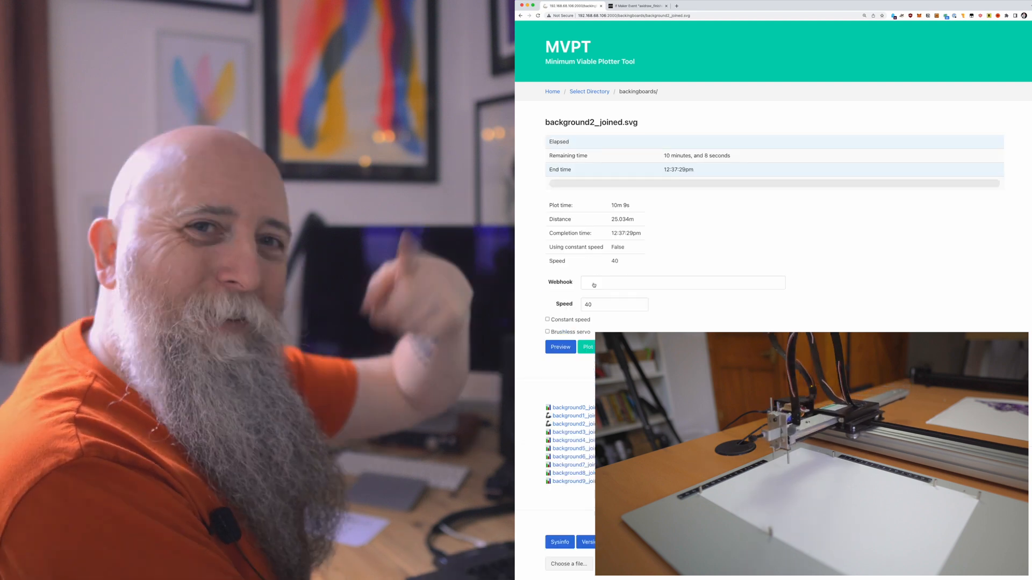